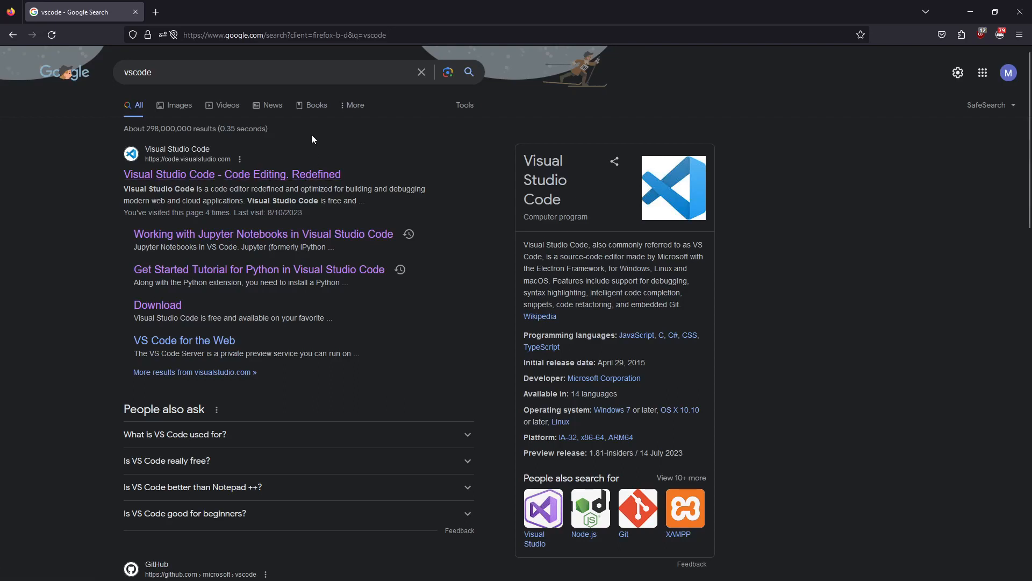
{"action": "mouse_move", "coordinate": [211, 178]}
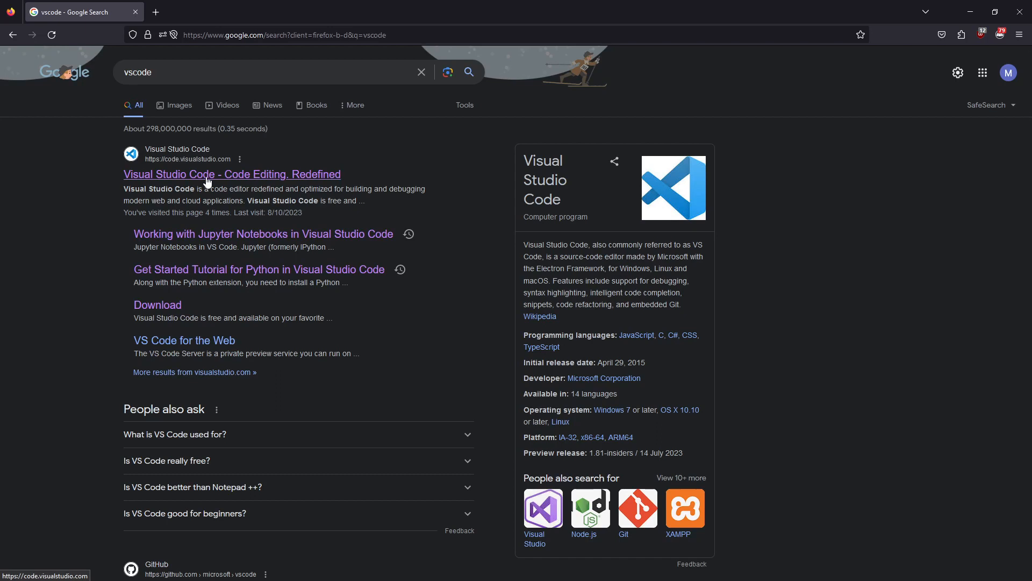
{"action": "mouse_move", "coordinate": [222, 151]}
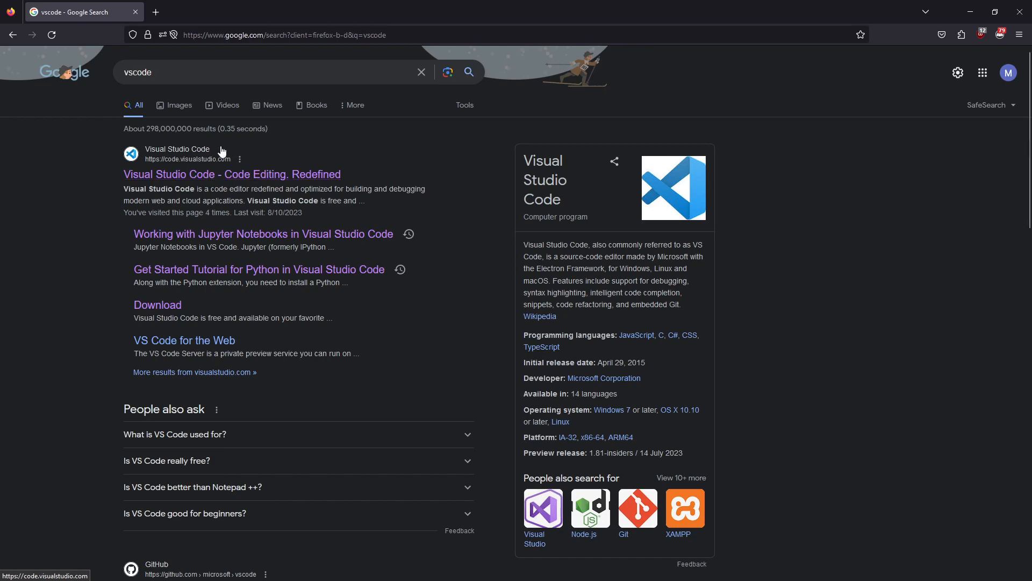
Download the stable Windows build of Visual Studio Code from its homepage.
{"action": "left_click", "coordinate": [232, 175]}
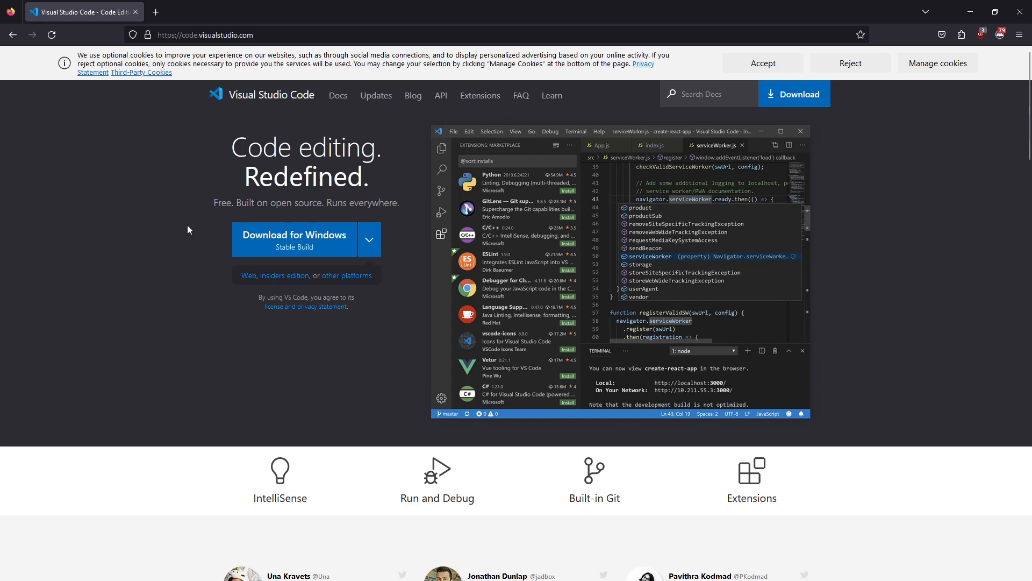
{"action": "mouse_move", "coordinate": [561, 226]}
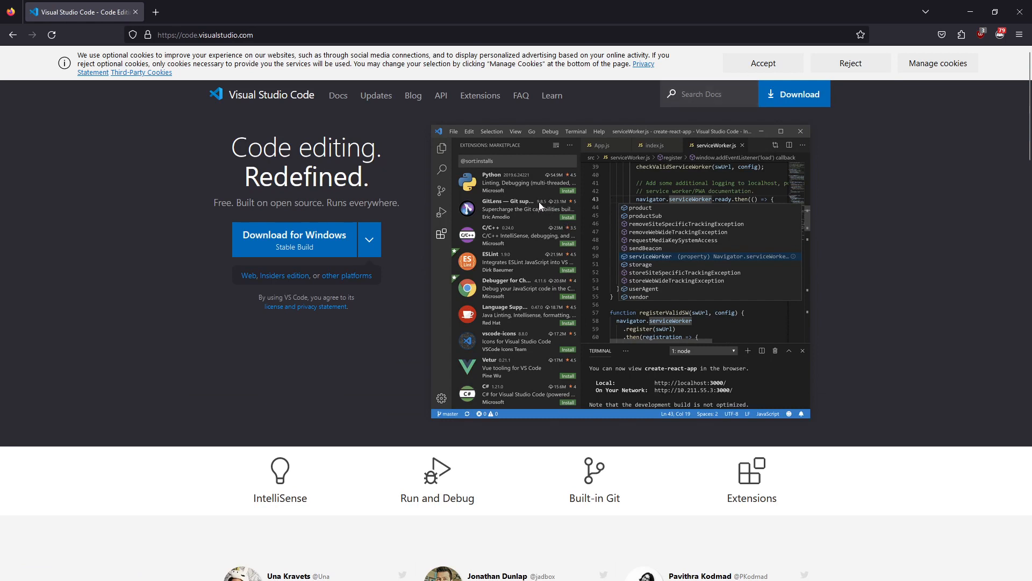
{"action": "mouse_move", "coordinate": [530, 240]}
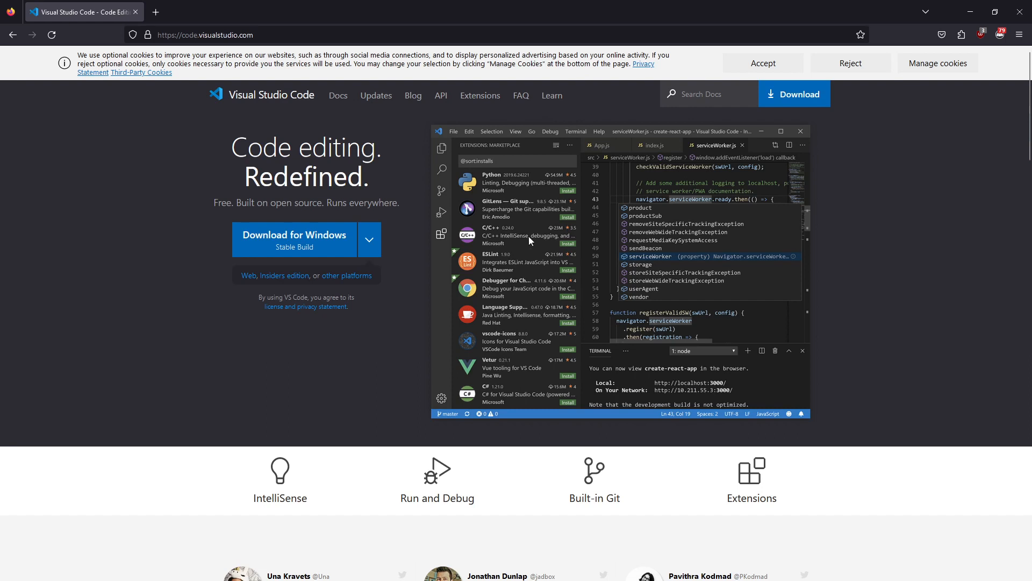
{"action": "mouse_move", "coordinate": [143, 184]}
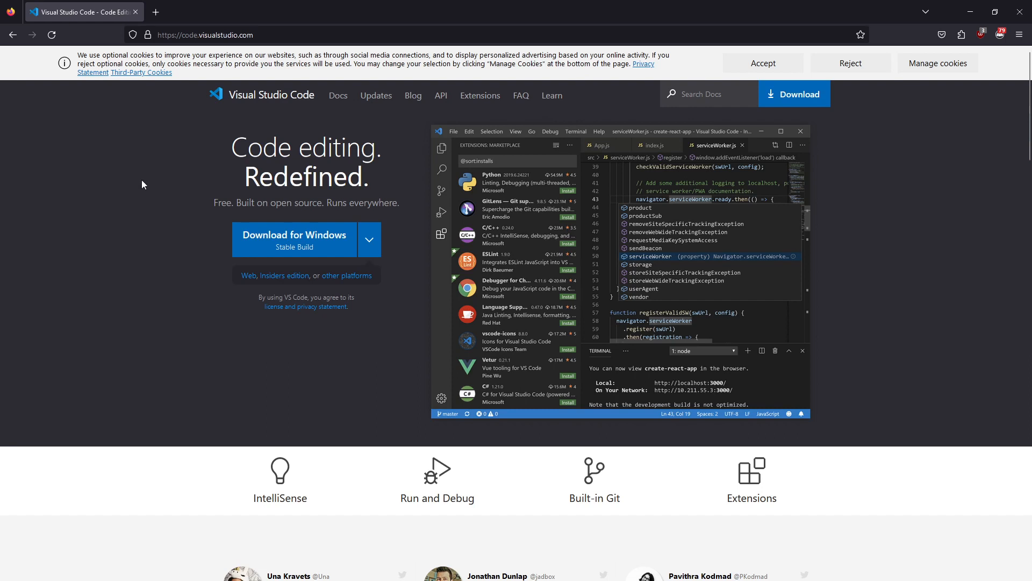
{"action": "mouse_move", "coordinate": [304, 247]}
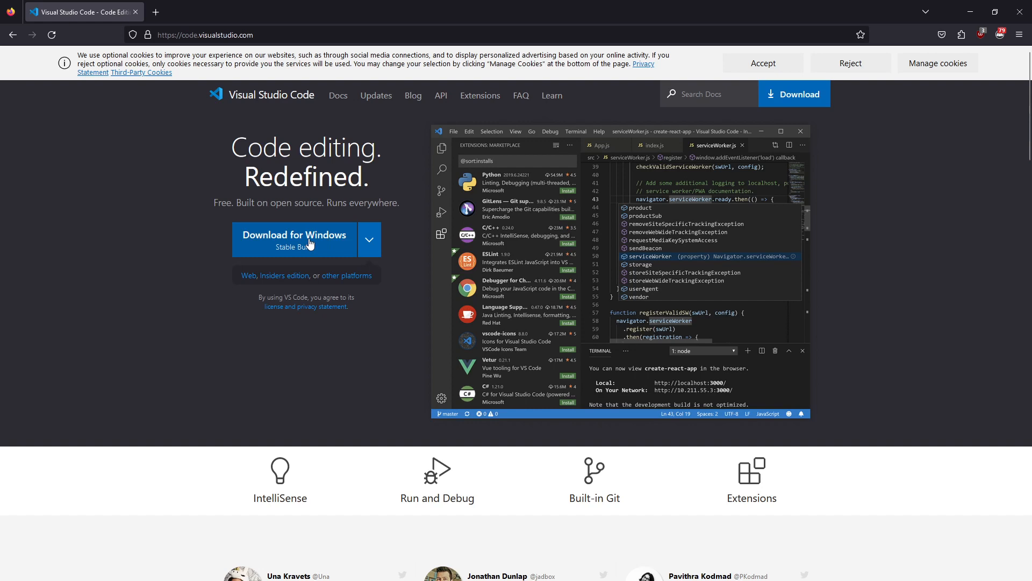
{"action": "left_click", "coordinate": [293, 239]}
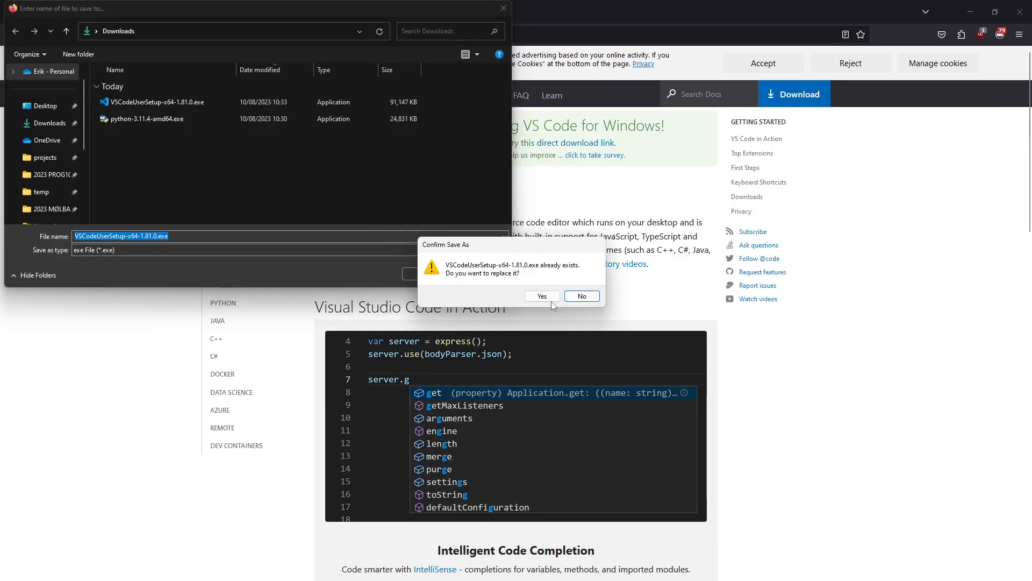
Replace the existing installer with the new download and run it.
{"action": "left_click", "coordinate": [541, 296]}
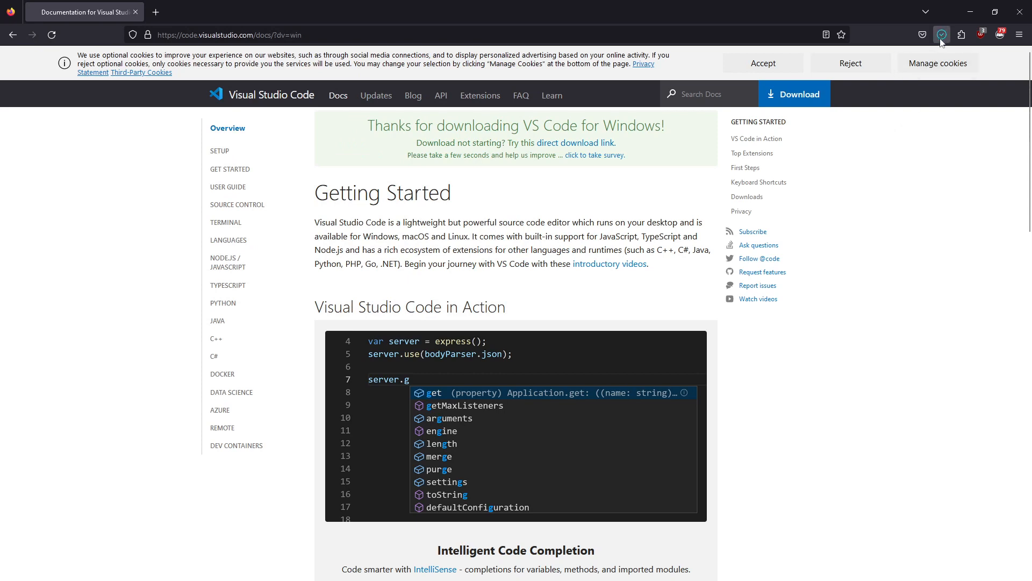
{"action": "left_click", "coordinate": [942, 34]}
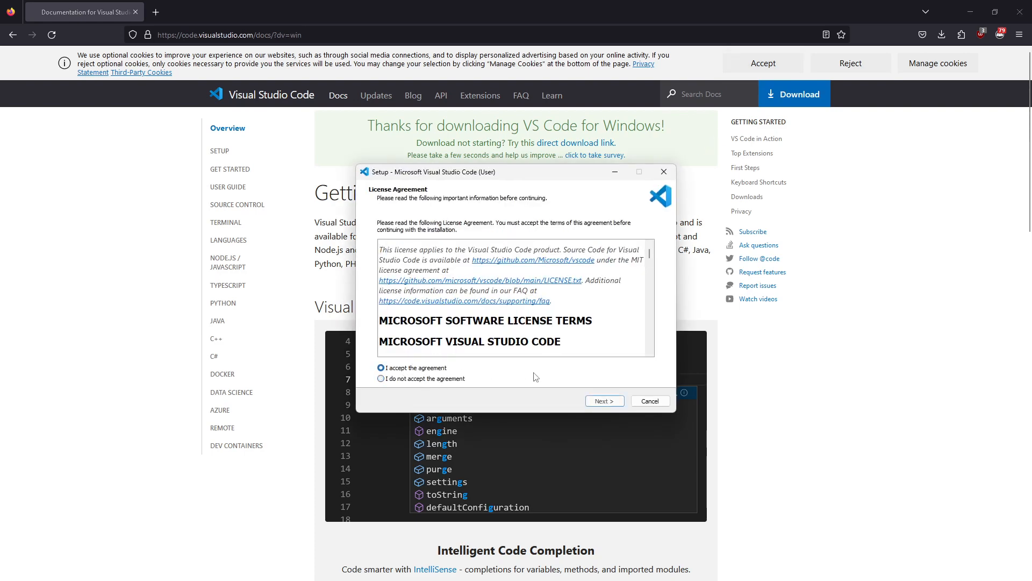
Accept the license, keep the default install and Start Menu folders, and begin installing.
{"action": "left_click", "coordinate": [603, 400]}
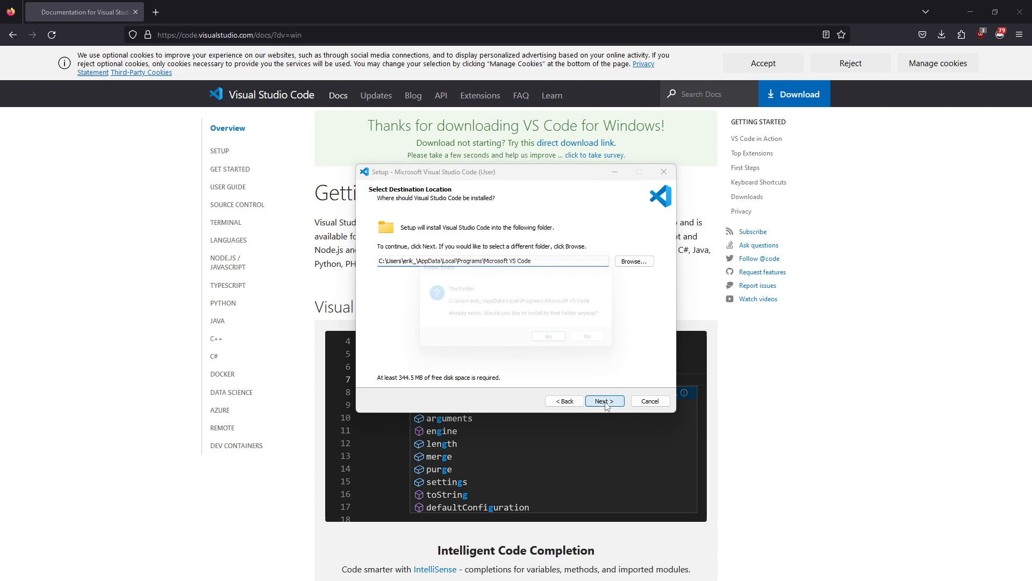
{"action": "left_click", "coordinate": [603, 401]}
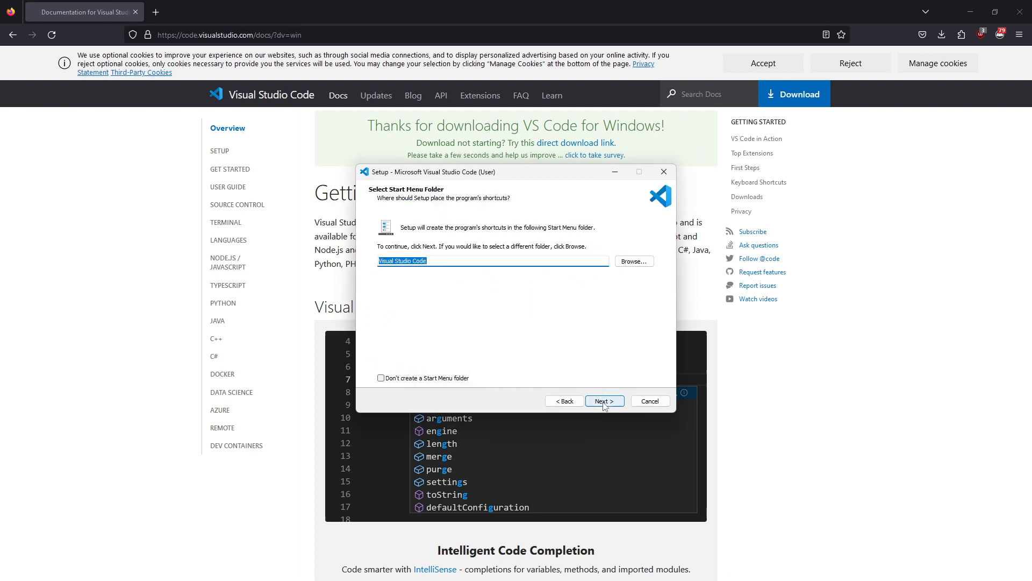
{"action": "left_click", "coordinate": [603, 401]}
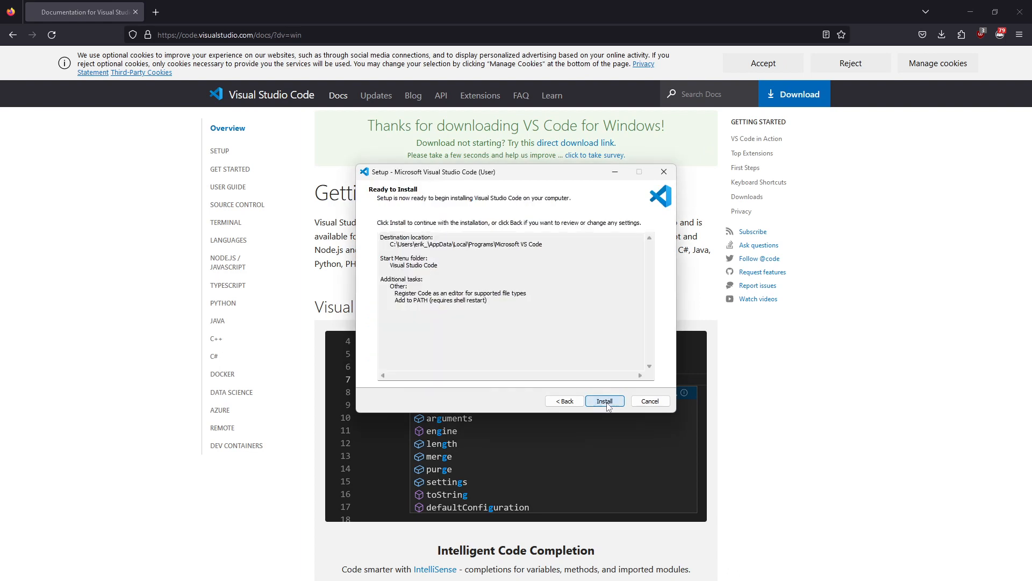
{"action": "left_click", "coordinate": [603, 400]}
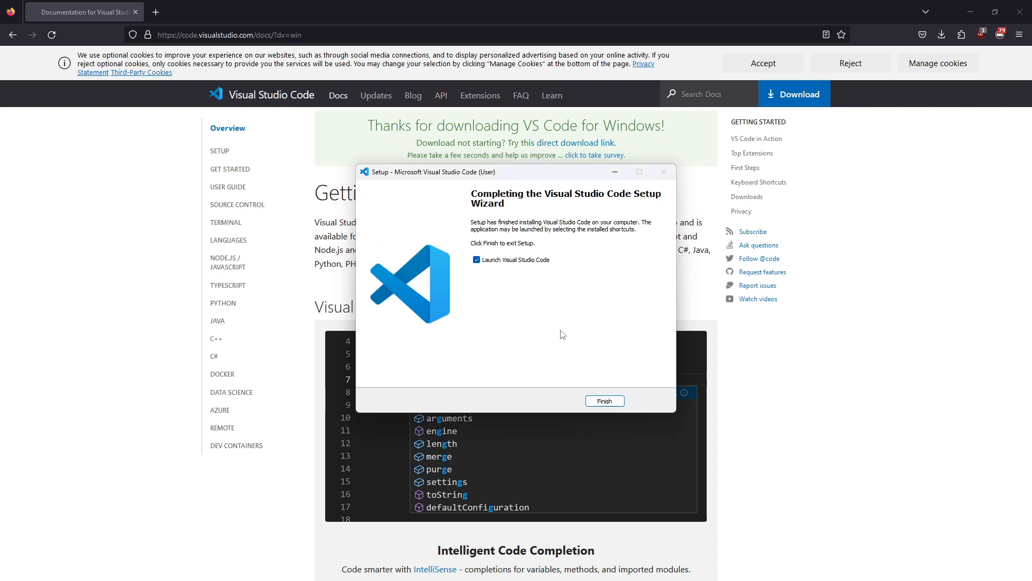
{"action": "mouse_move", "coordinate": [539, 306]}
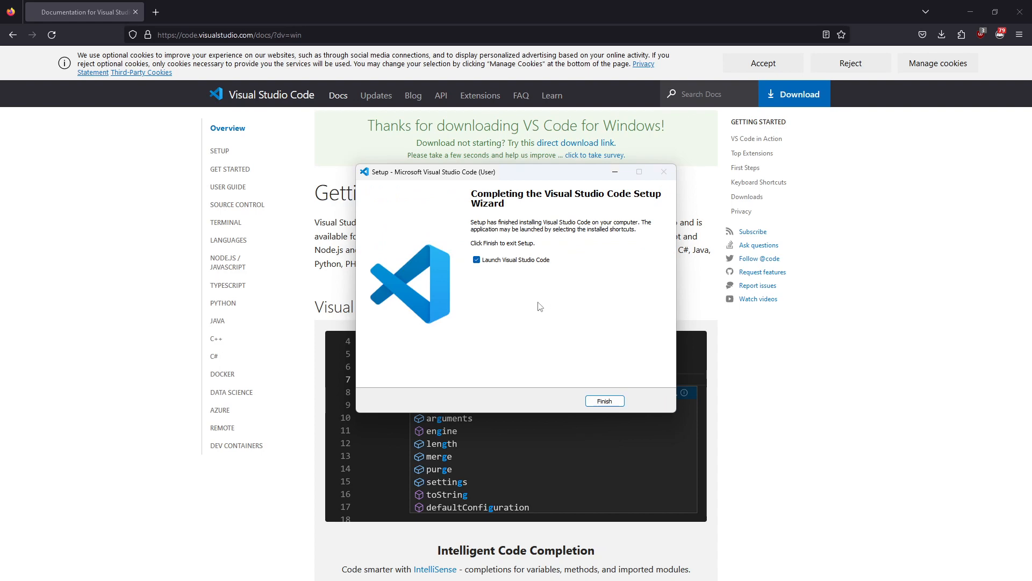
{"action": "mouse_move", "coordinate": [520, 295]}
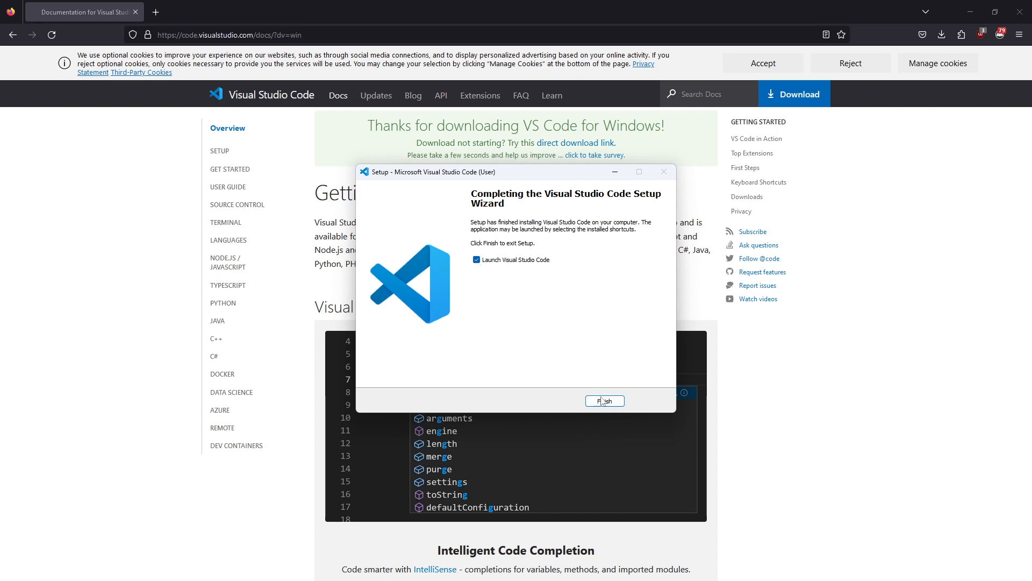
Uncheck 'Launch Visual Studio Code', finish the setup wizard, and close Firefox.
{"action": "left_click", "coordinate": [475, 259]}
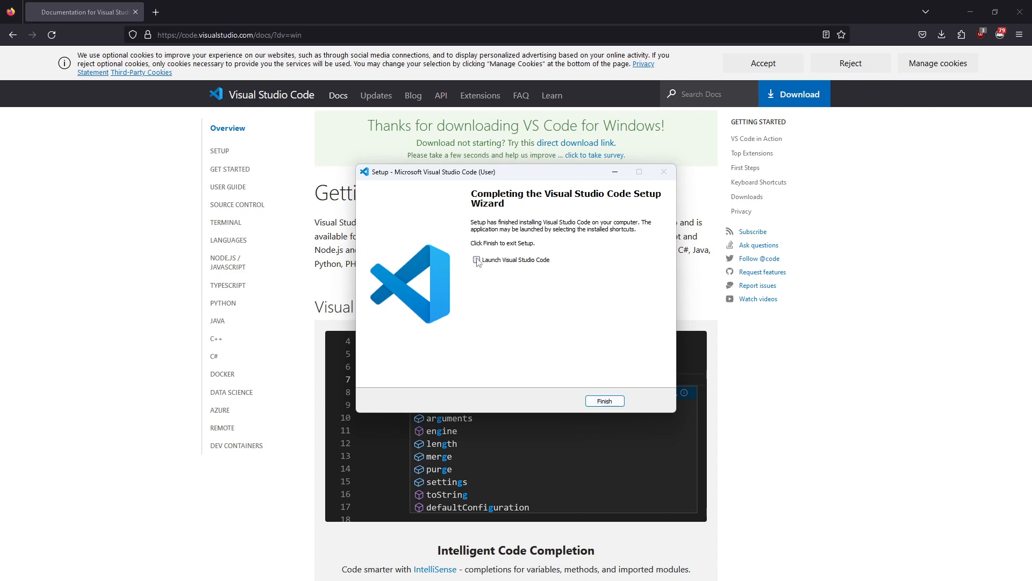
{"action": "left_click", "coordinate": [603, 400]}
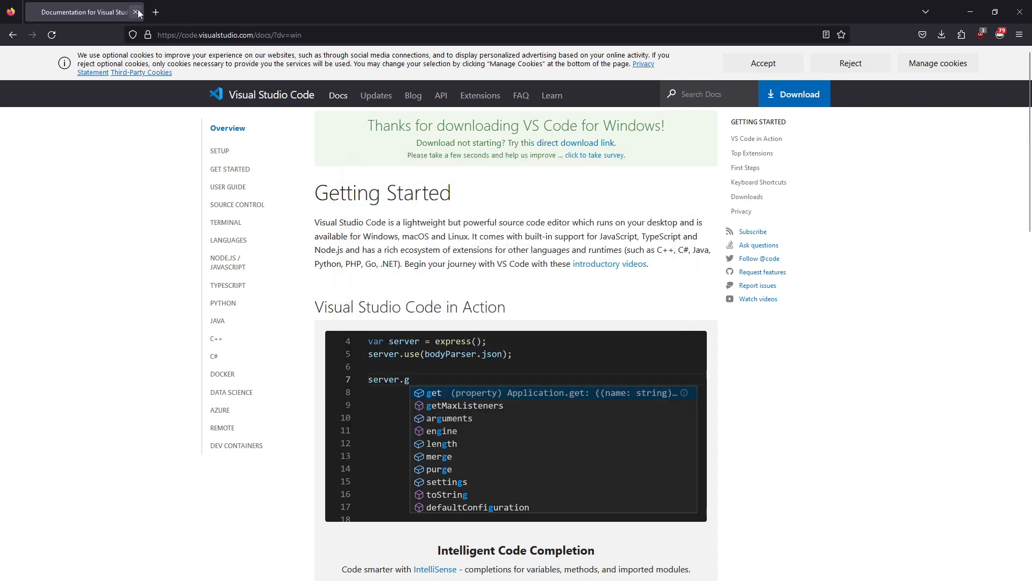
{"action": "left_click", "coordinate": [16, 566]}
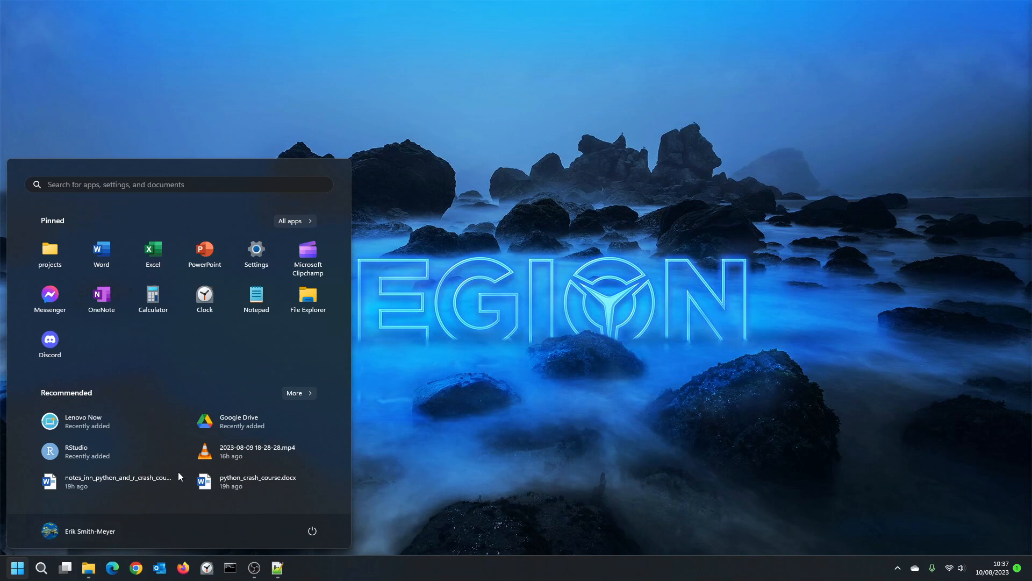
{"action": "mouse_move", "coordinate": [297, 228]}
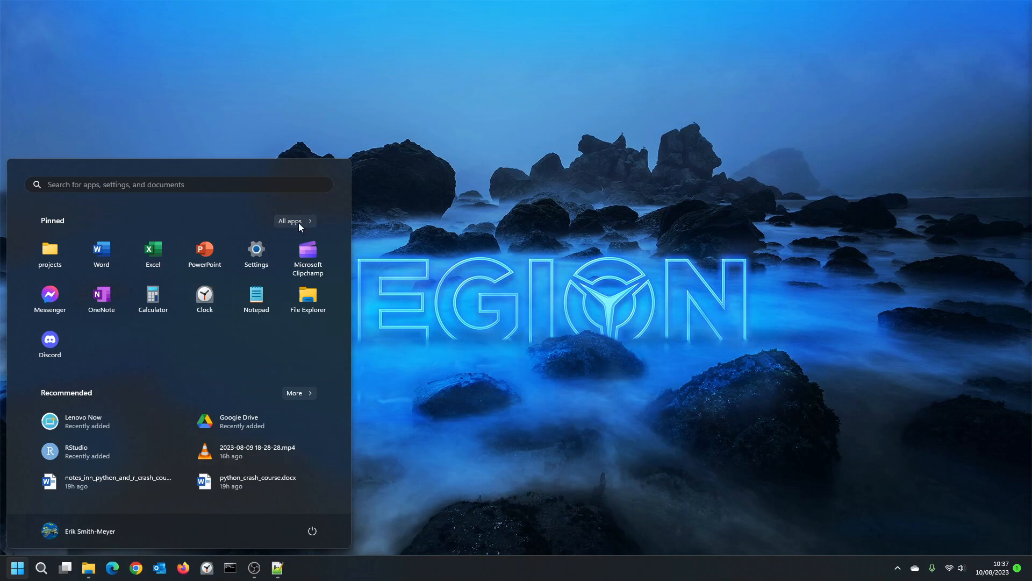
Show all installed apps and scroll to Visual Studio Code to launch it.
{"action": "left_click", "coordinate": [291, 221]}
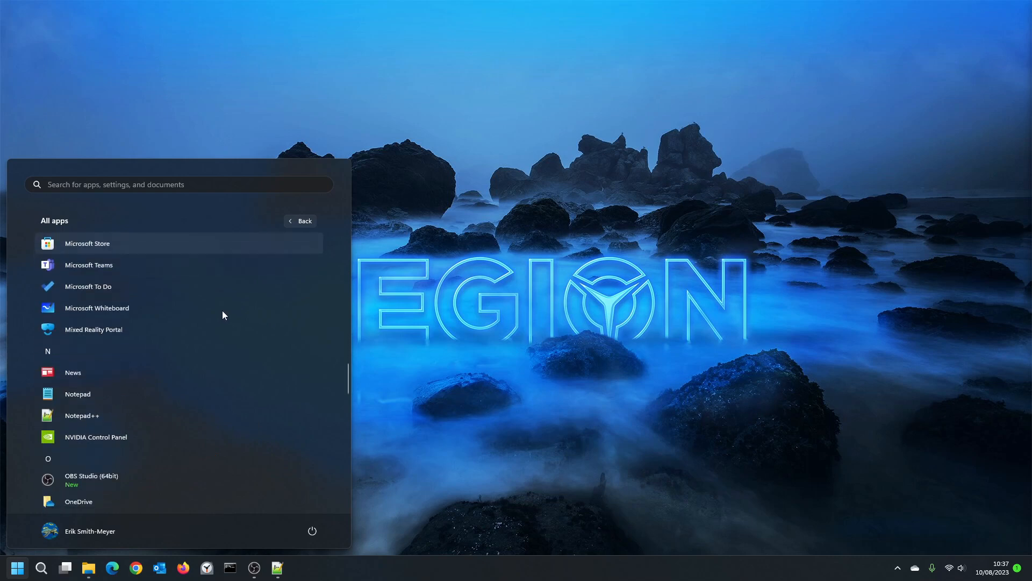
{"action": "scroll", "scroll_direction": "down", "scroll_amount": 3}
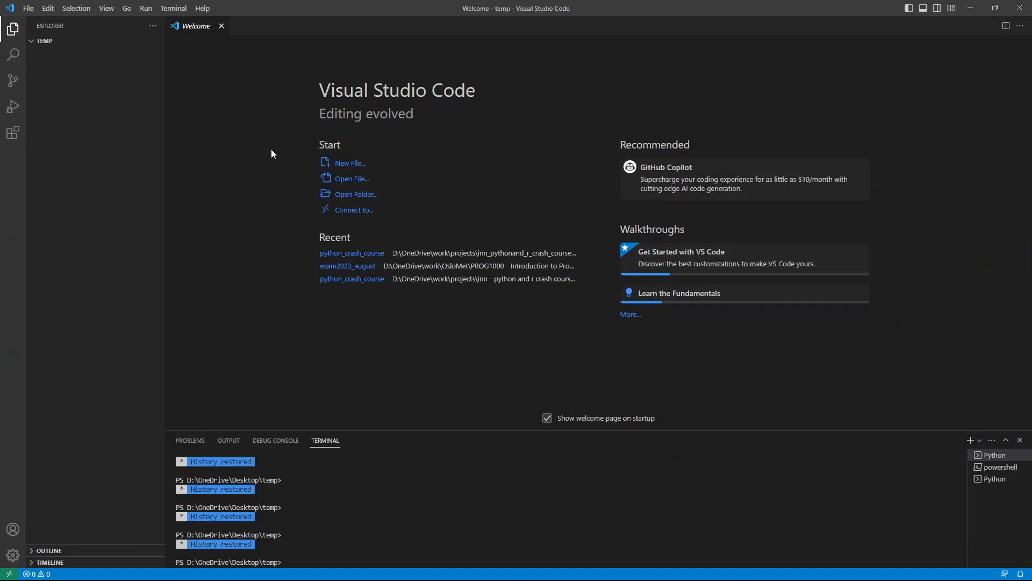
{"action": "mouse_move", "coordinate": [224, 391]}
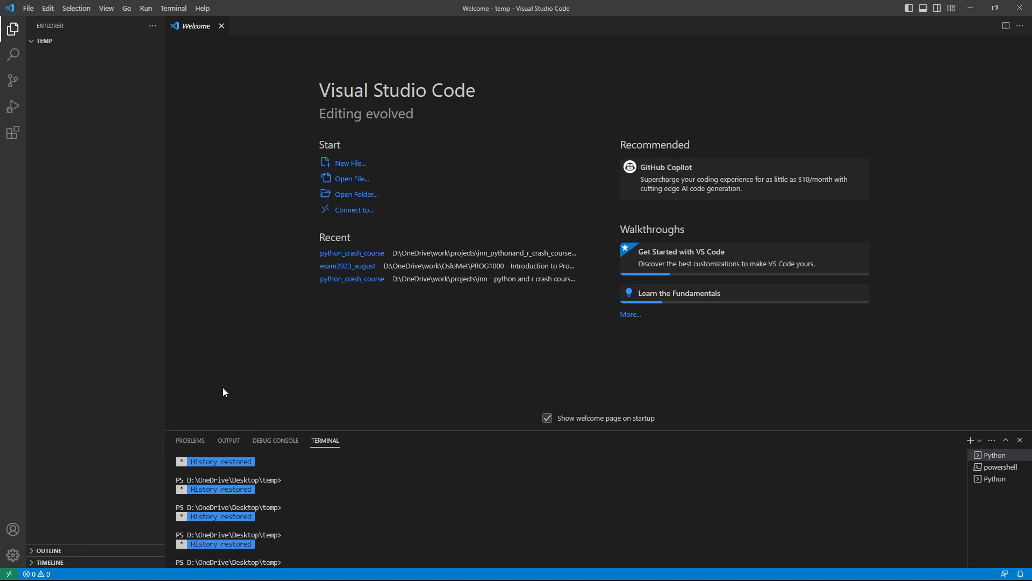
{"action": "mouse_move", "coordinate": [315, 313]}
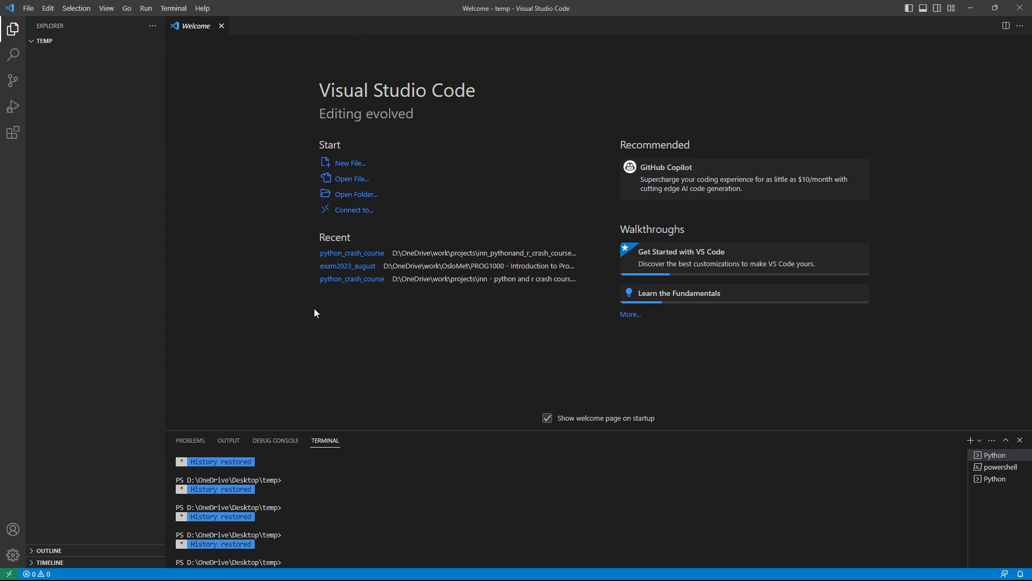
{"action": "mouse_move", "coordinate": [223, 39]}
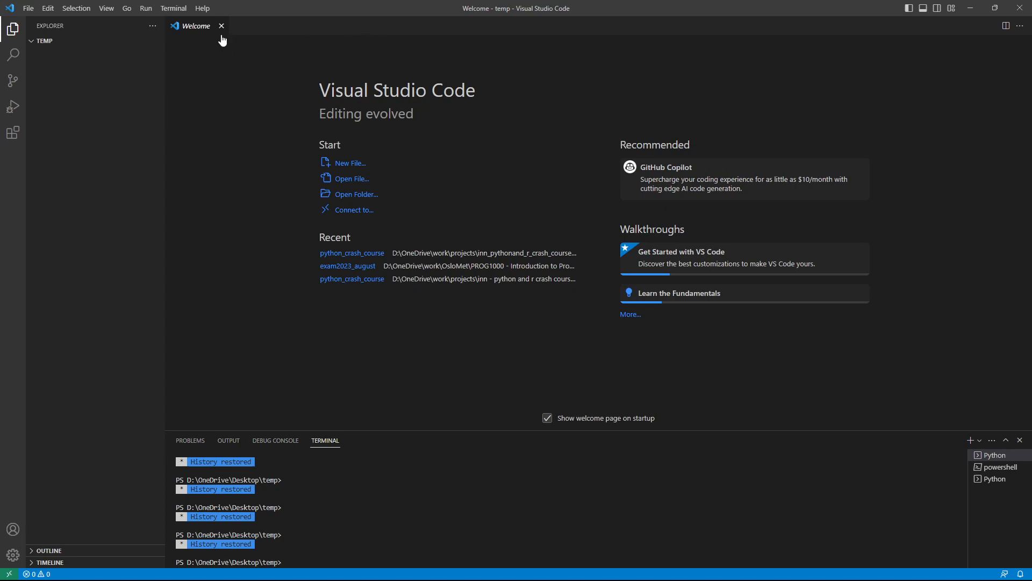
{"action": "mouse_move", "coordinate": [222, 26]}
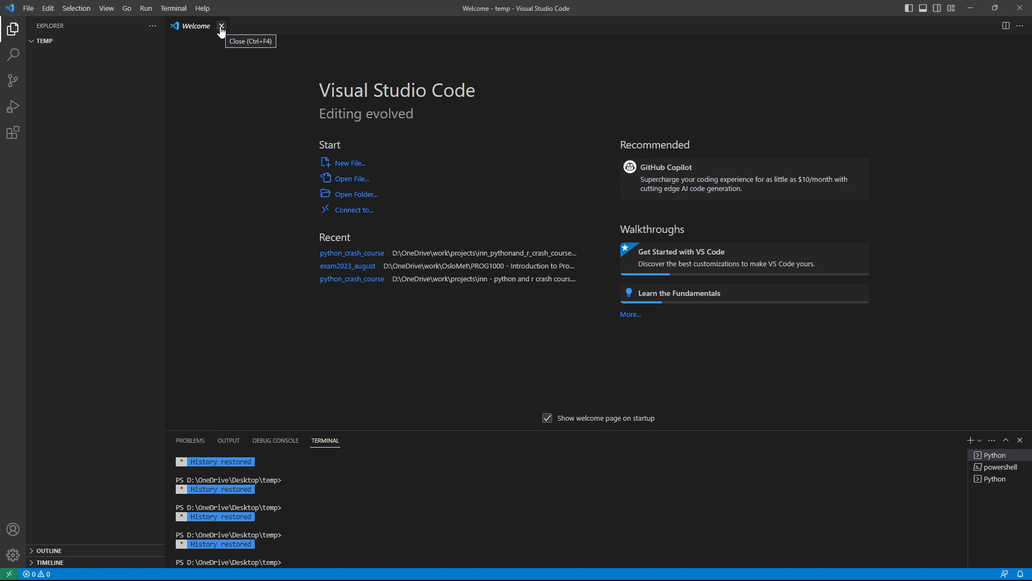
{"action": "mouse_move", "coordinate": [241, 50]}
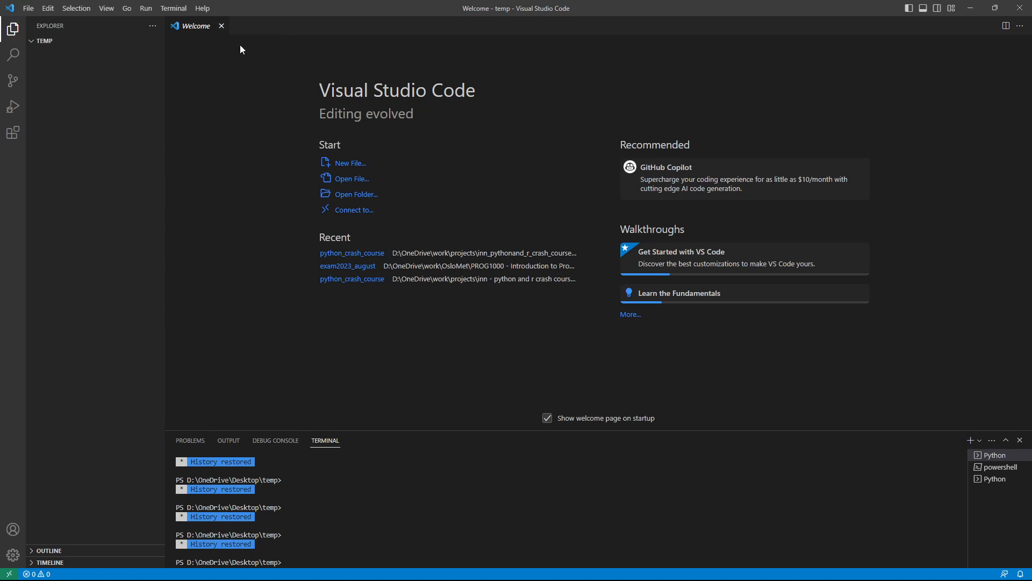
Close the Welcome tab, leaving the empty editor for the temp folder.
{"action": "left_click", "coordinate": [221, 25]}
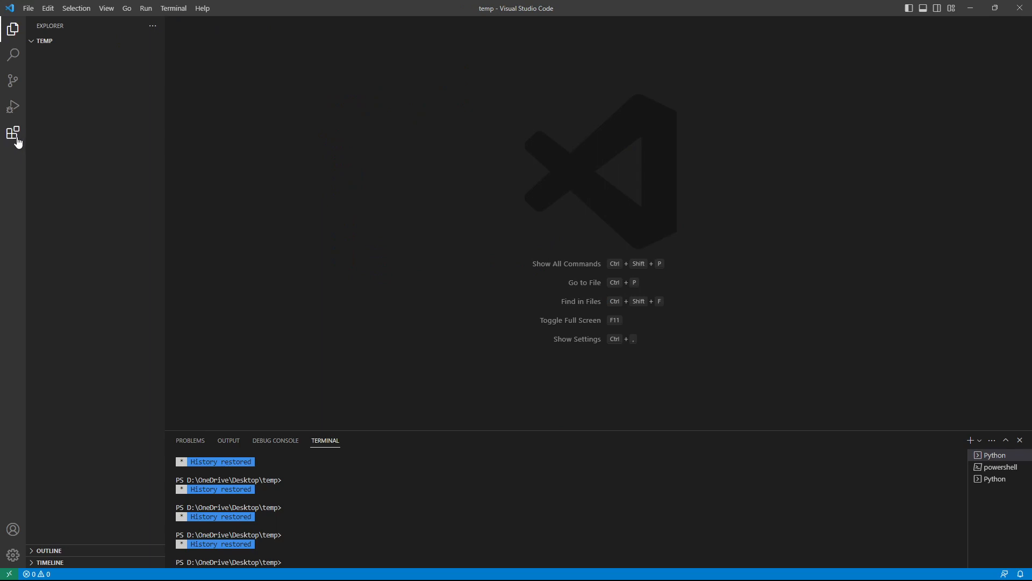
{"action": "mouse_move", "coordinate": [13, 133]}
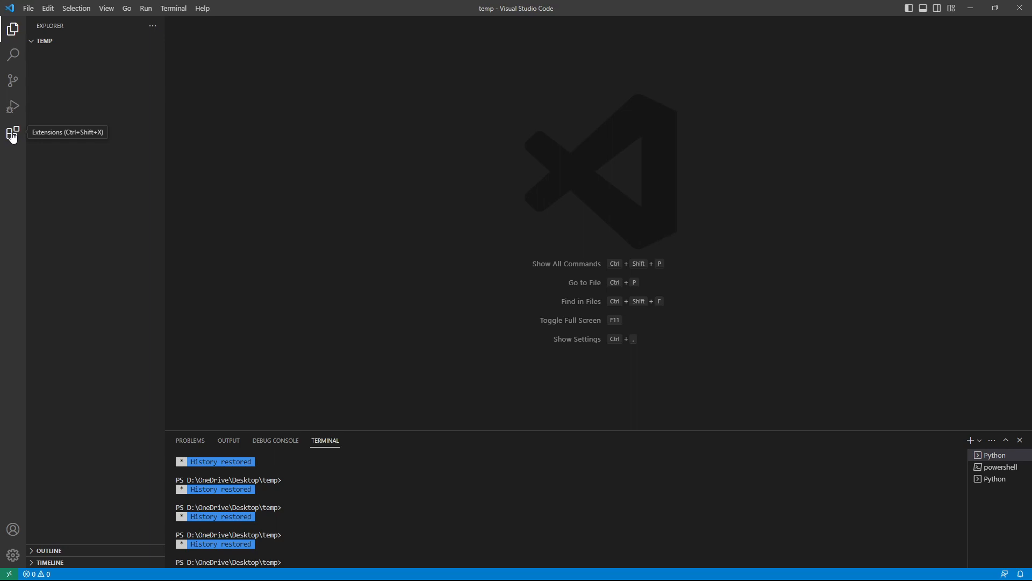
Search the Extensions marketplace for 'python' and view Microsoft's Python extension.
{"action": "left_click", "coordinate": [12, 134]}
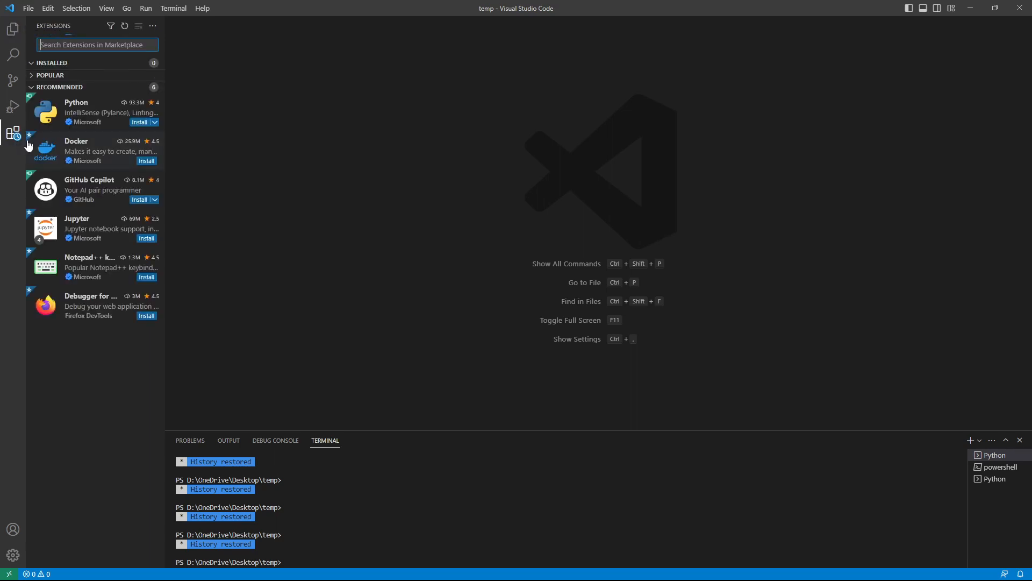
{"action": "mouse_move", "coordinate": [13, 135]}
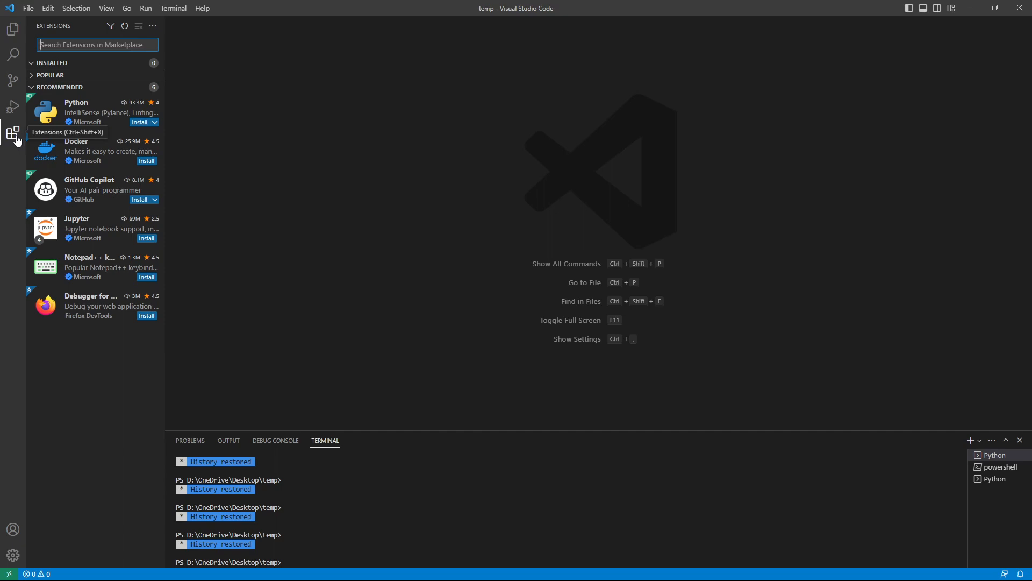
{"action": "mouse_move", "coordinate": [86, 112]}
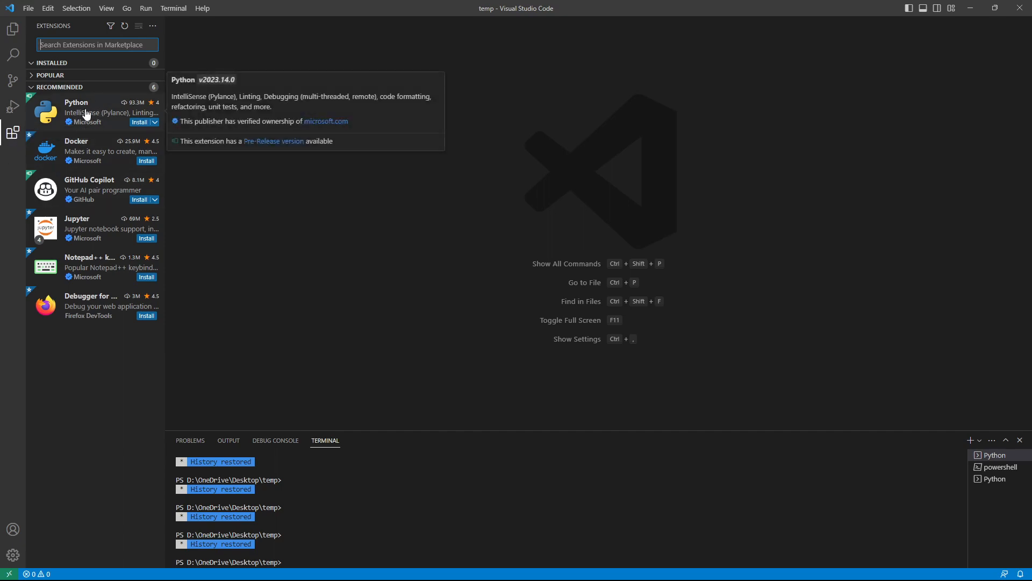
{"action": "mouse_move", "coordinate": [87, 125]}
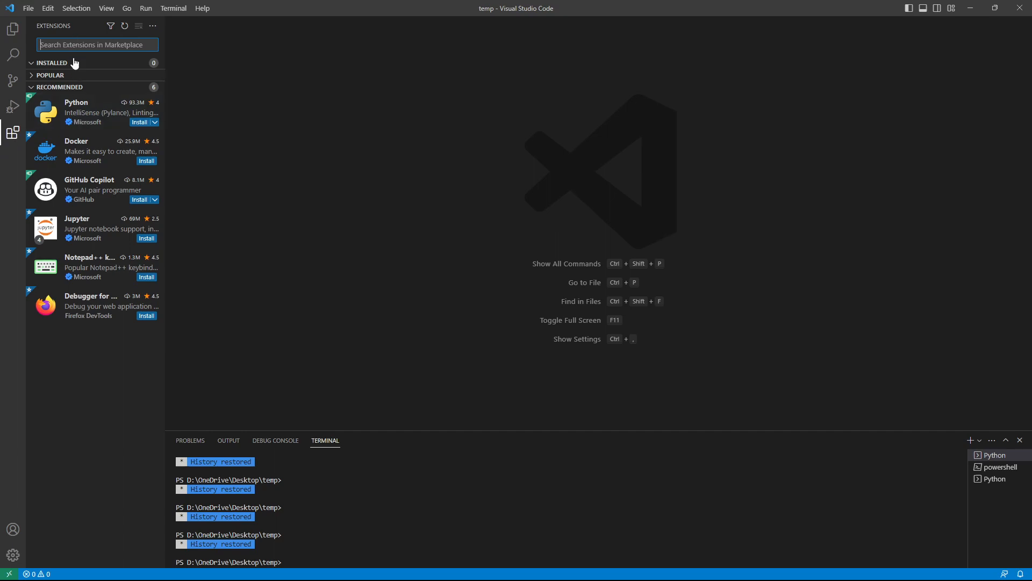
{"action": "type", "text": "python"}
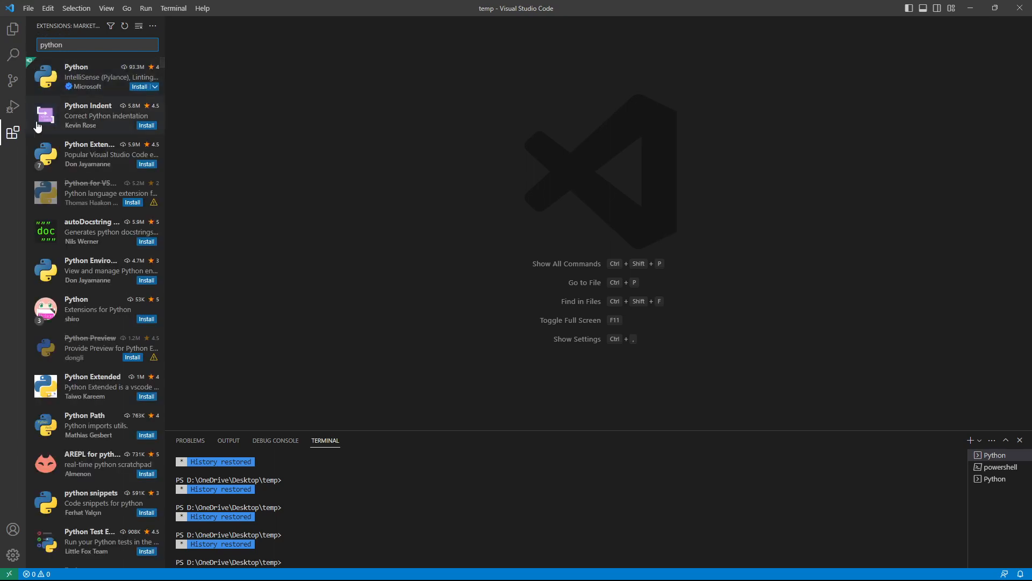
{"action": "mouse_move", "coordinate": [90, 78]}
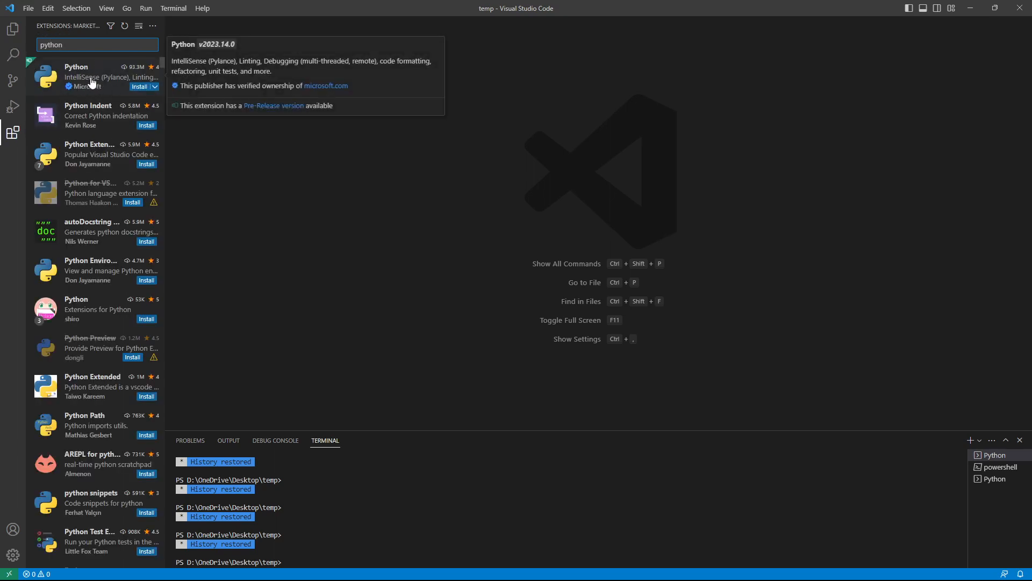
{"action": "left_click", "coordinate": [93, 76]}
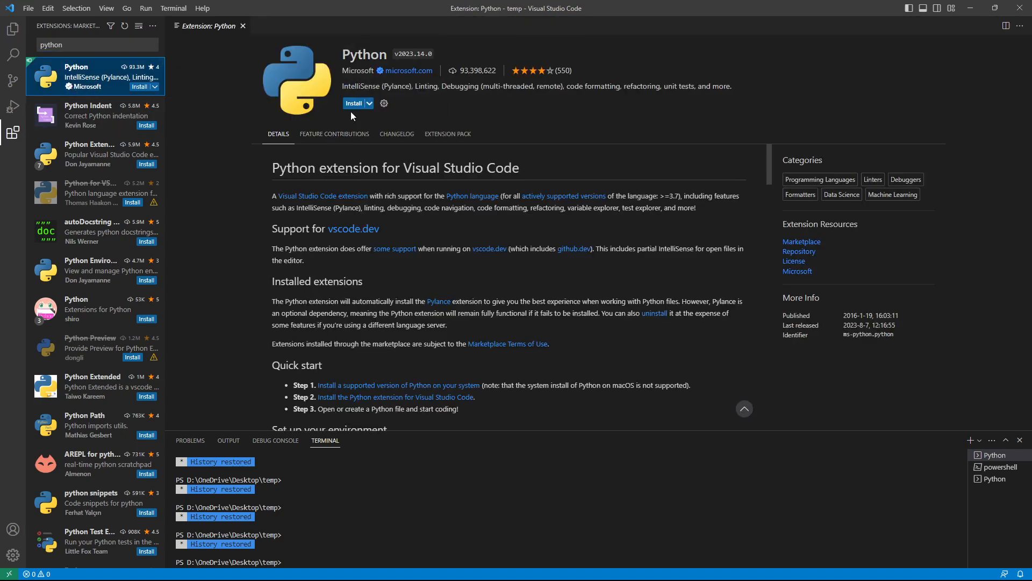
{"action": "mouse_move", "coordinate": [421, 86]}
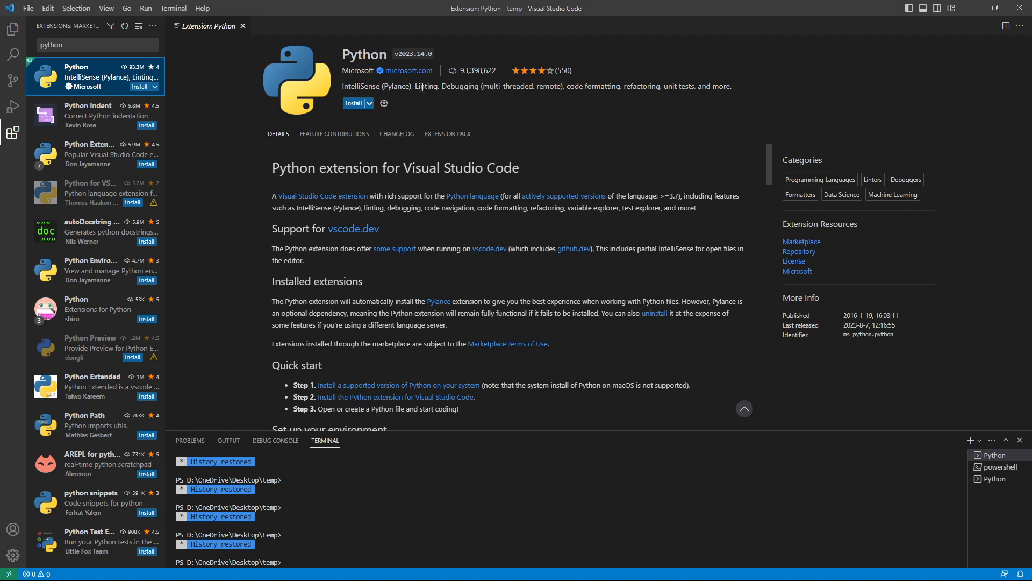
{"action": "mouse_move", "coordinate": [354, 103]}
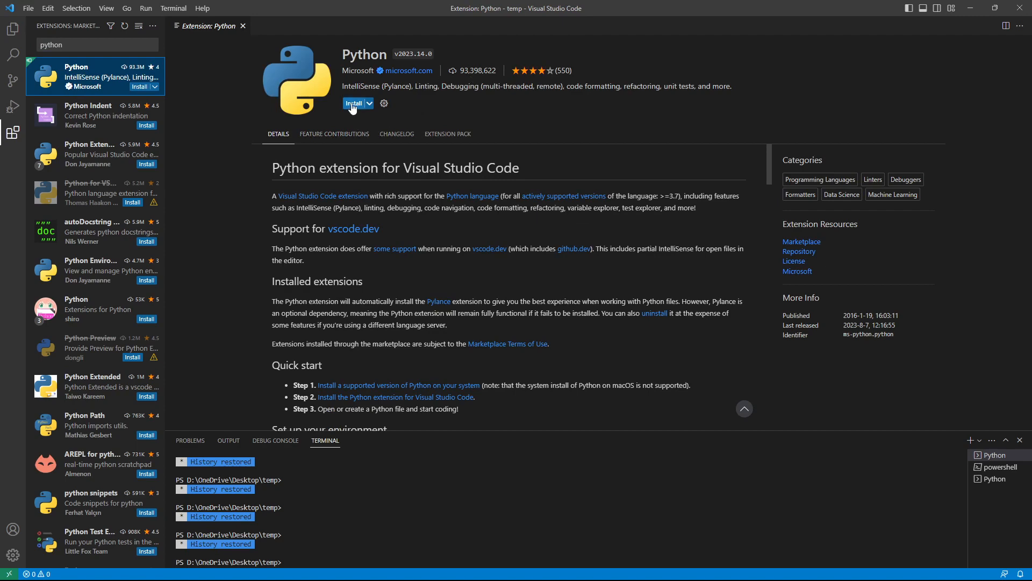
Install the Python extension until enabled globally, then close its details tab.
{"action": "left_click", "coordinate": [355, 103]}
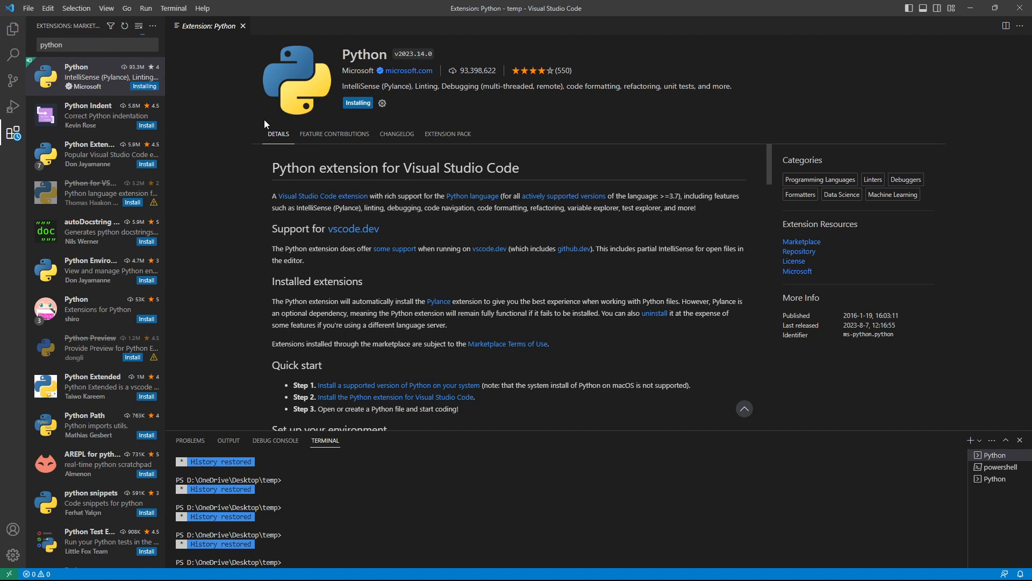
{"action": "mouse_move", "coordinate": [405, 123]}
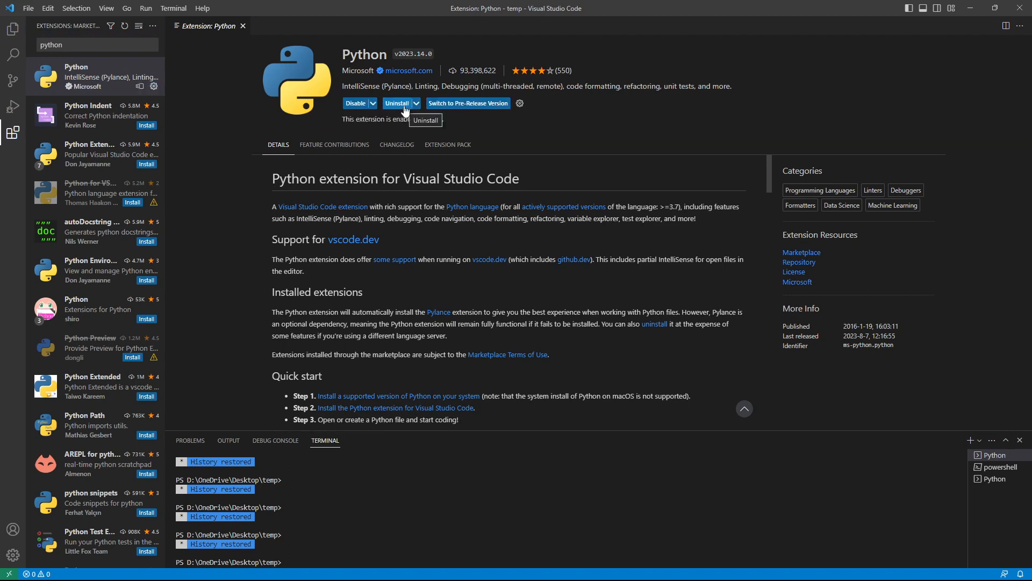
{"action": "mouse_move", "coordinate": [453, 137]}
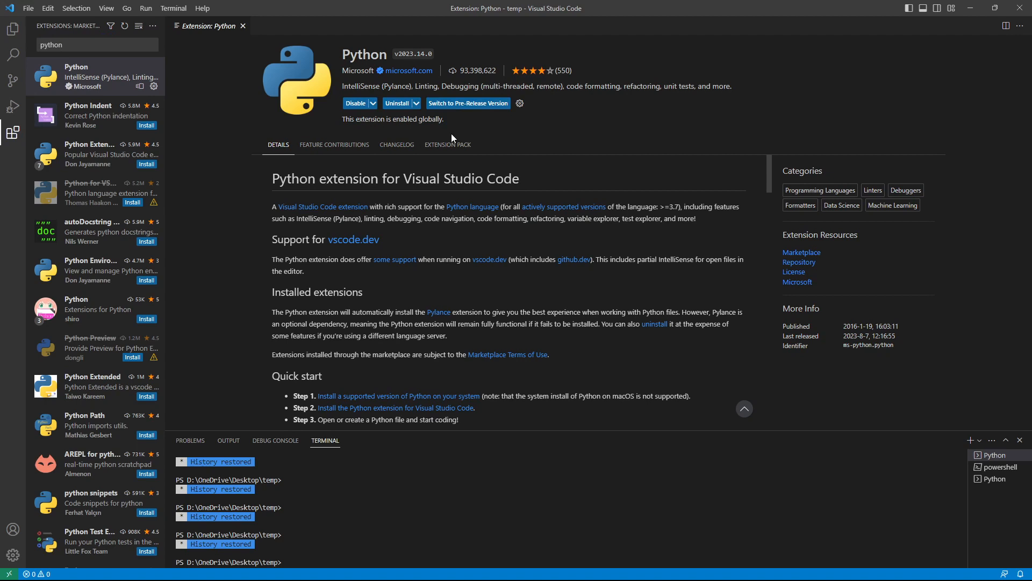
{"action": "mouse_move", "coordinate": [479, 135]}
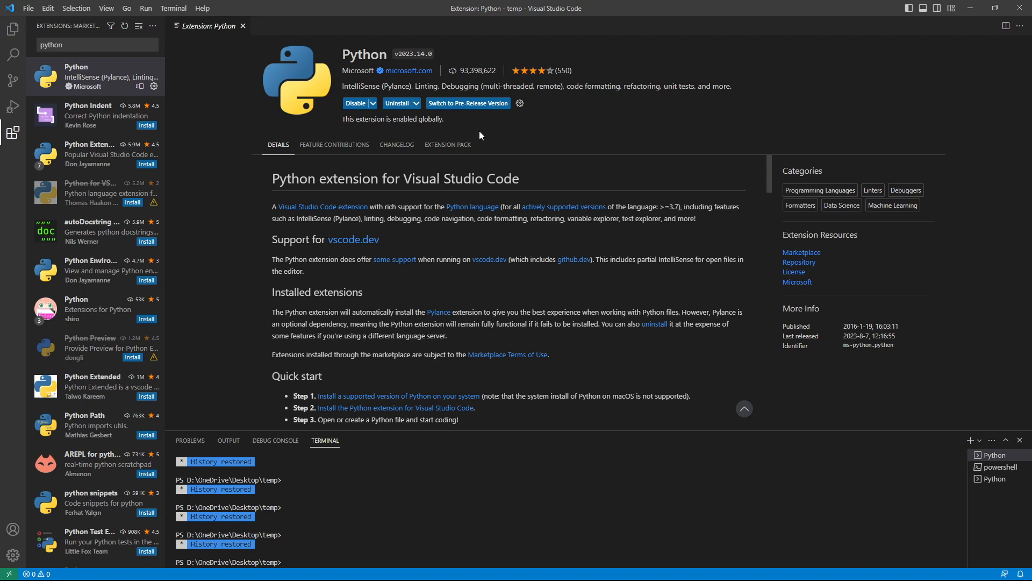
{"action": "mouse_move", "coordinate": [489, 142]}
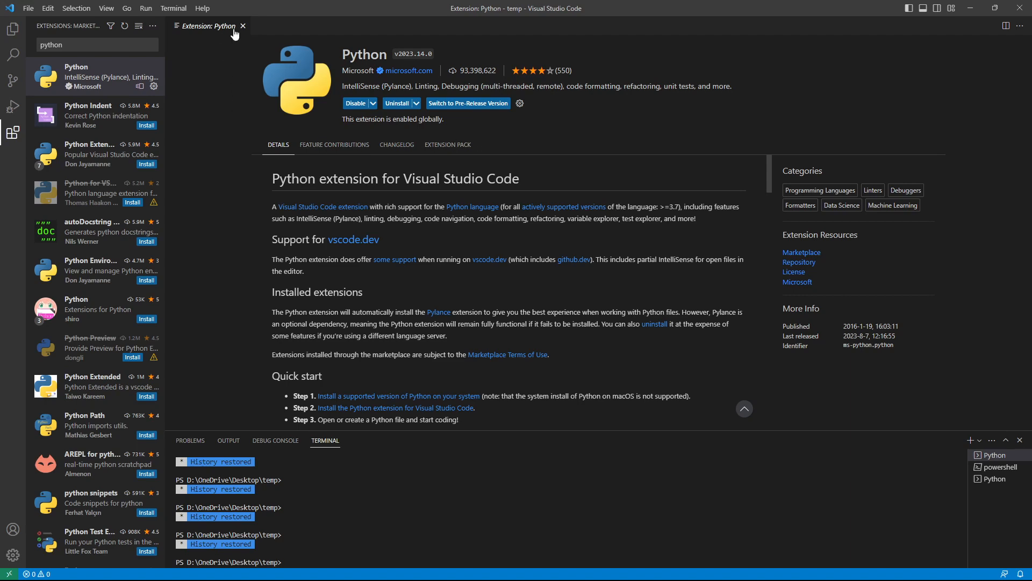
{"action": "left_click", "coordinate": [244, 26]}
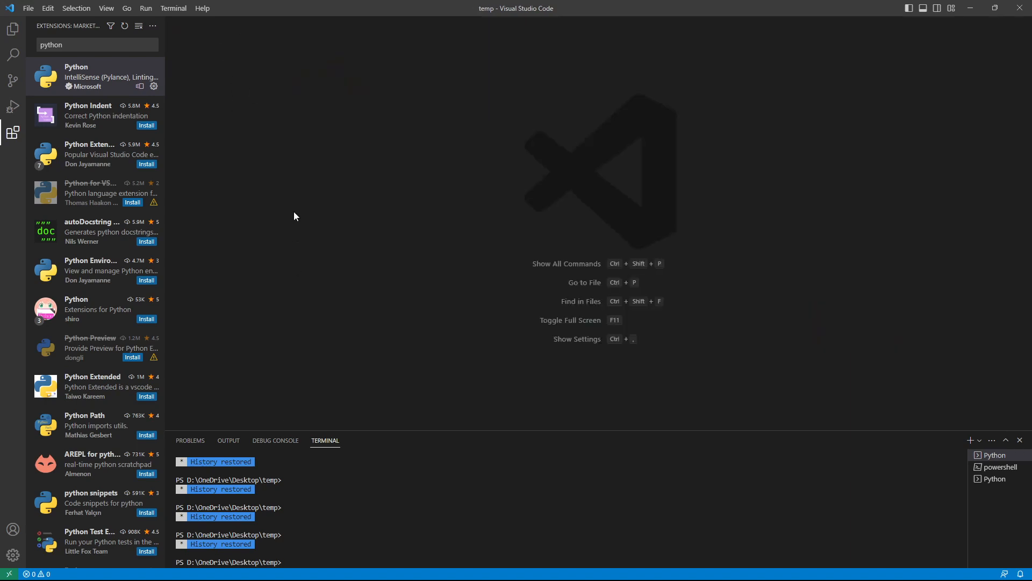
{"action": "mouse_move", "coordinate": [276, 120]}
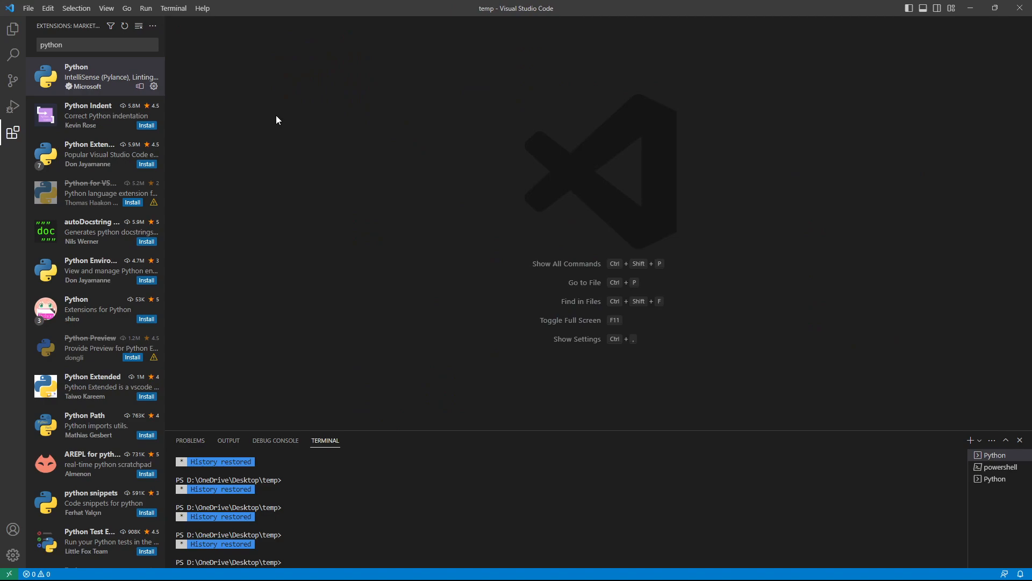